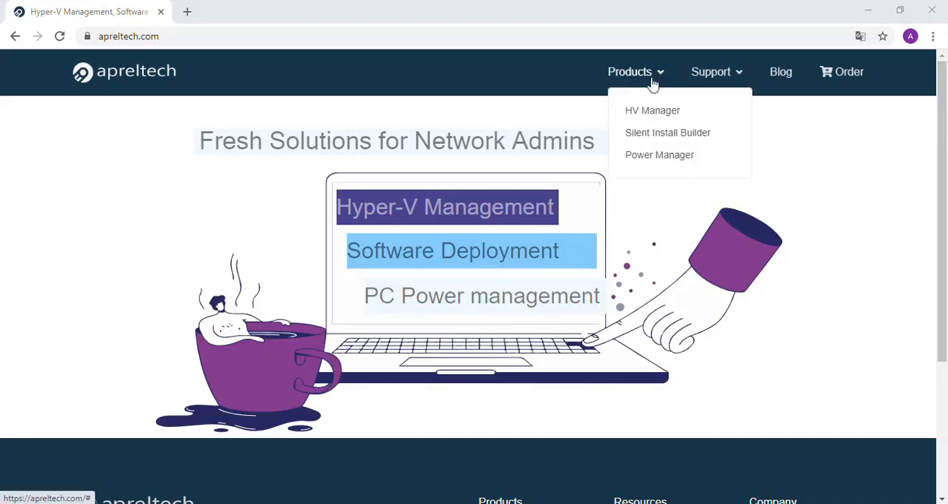
Step: Download the Silent Install Builder 6.0.7 beta installer from apreltech's Silent Install Builder page
click(667, 132)
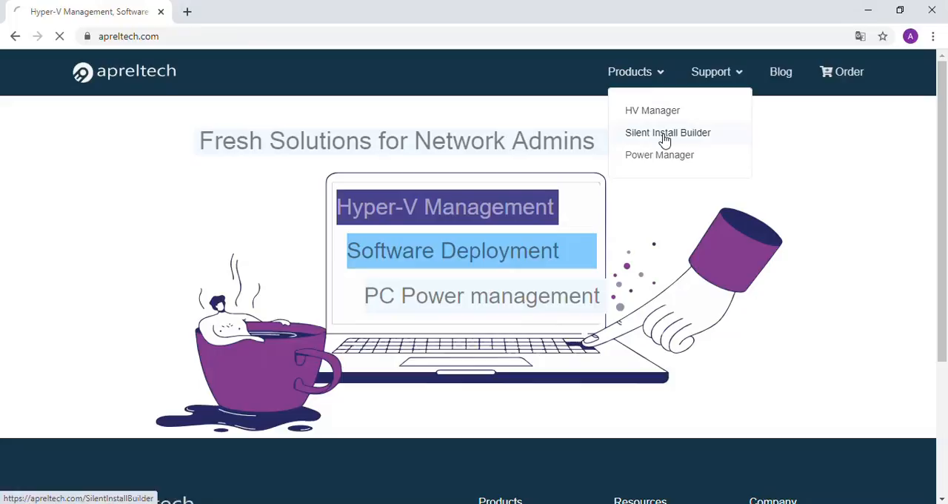
click(668, 132)
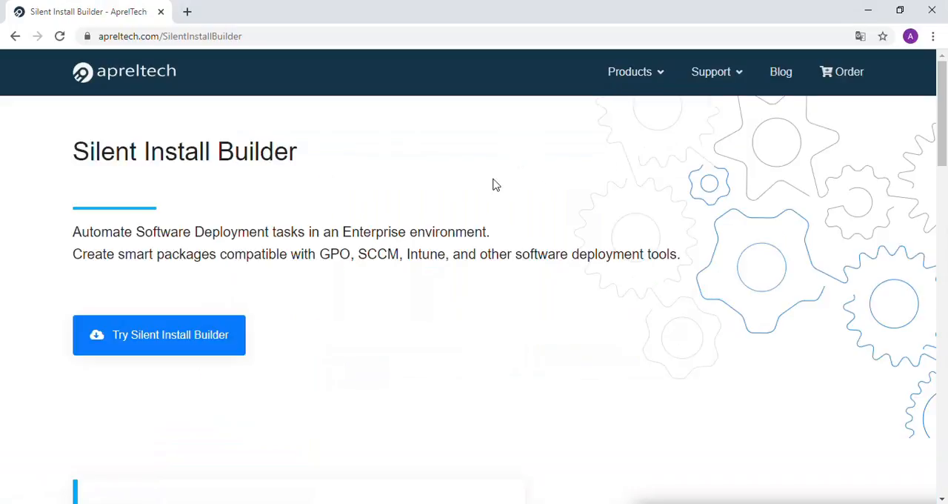
click(159, 334)
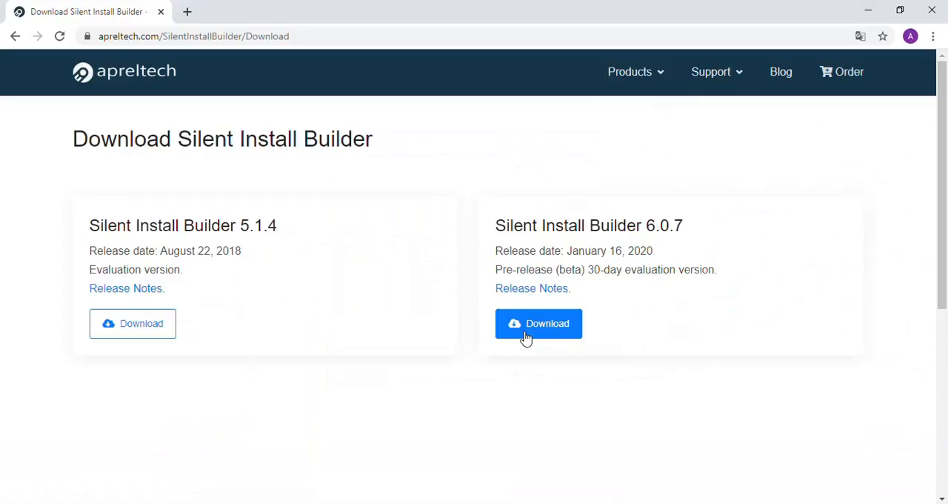
click(538, 323)
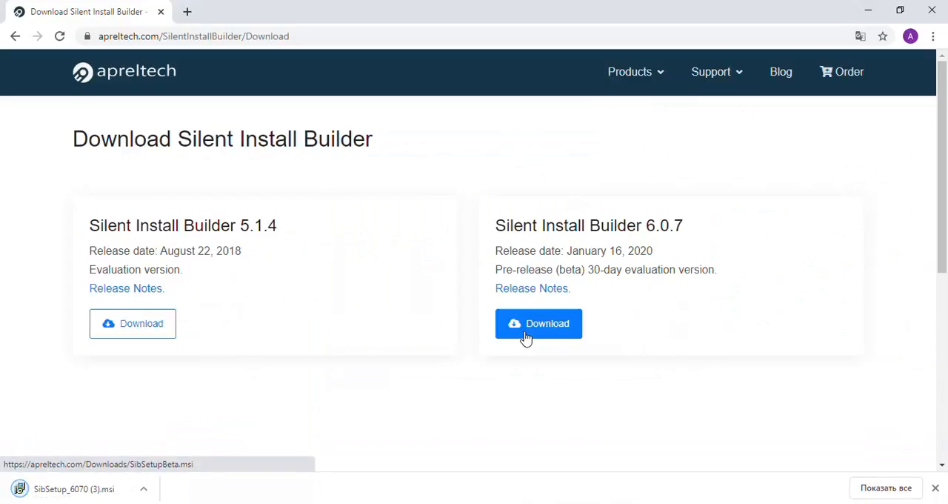
mouse_move(227, 401)
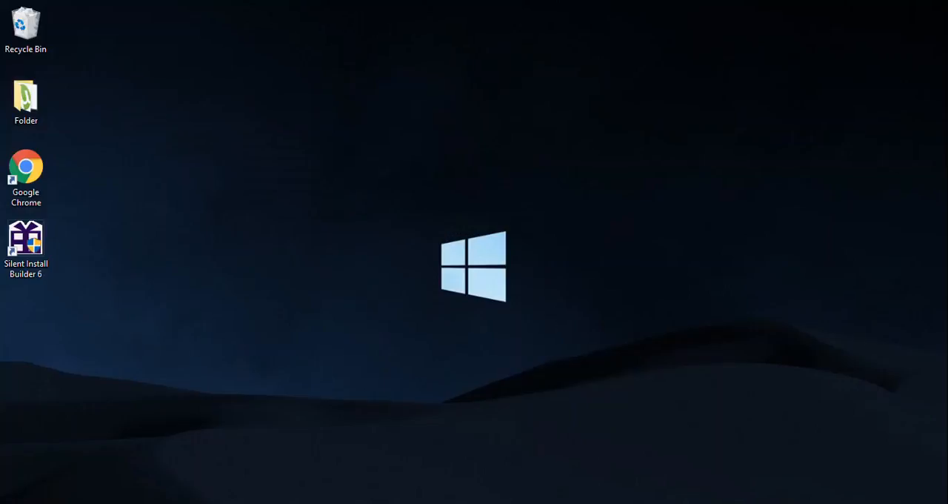
Step: Launch Silent Install Builder from the desktop and create a new package 'New Package'
double_click(25, 245)
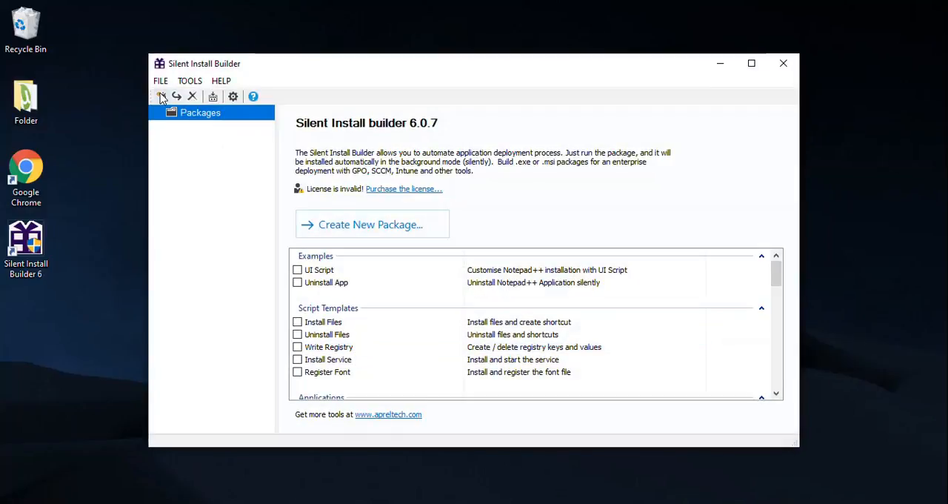
click(373, 224)
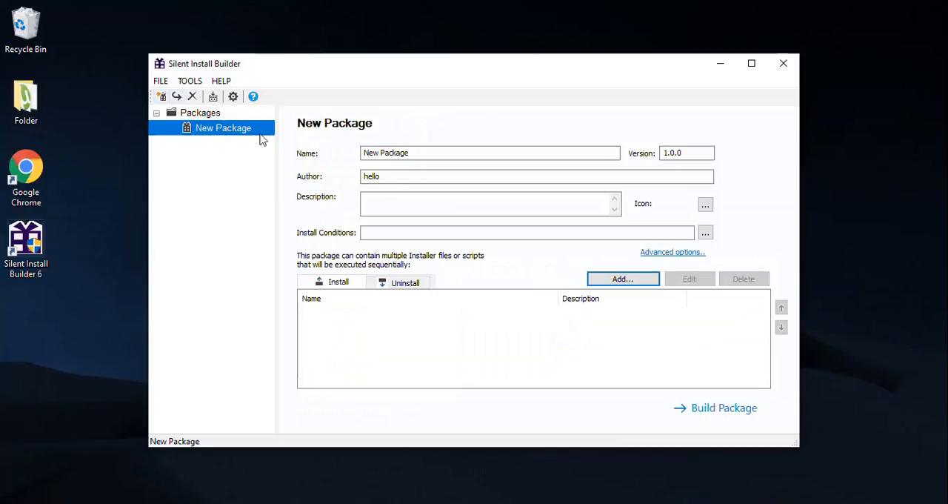
mouse_move(561, 296)
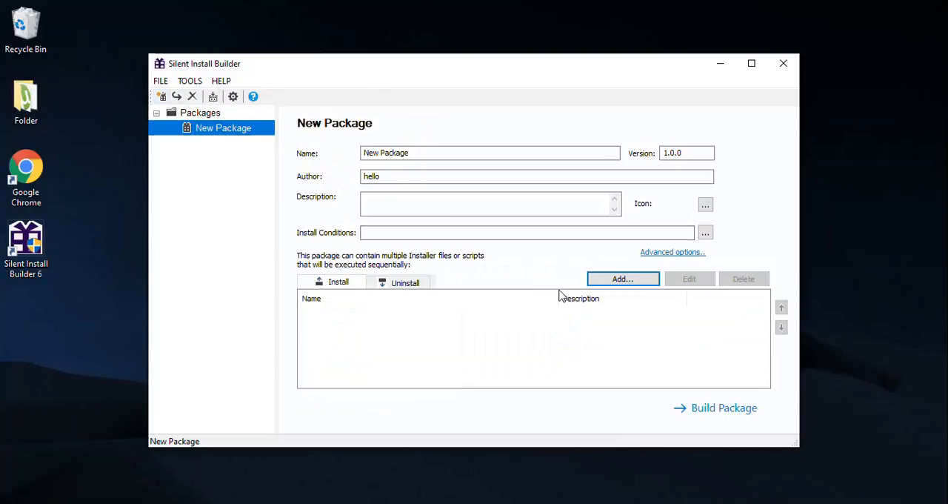
mouse_move(570, 295)
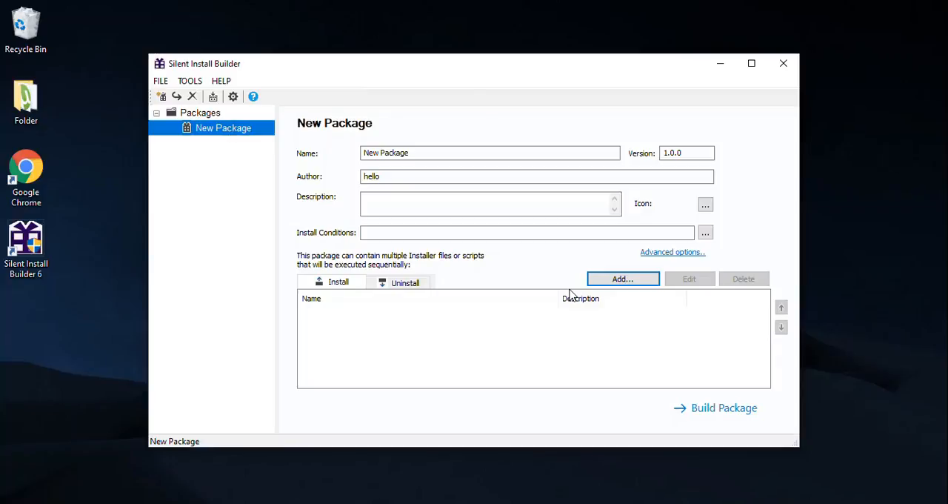
Step: Add an Install Application step for npp.7.7.1.Installer.x64 from Downloads with silent parameter /S
click(622, 278)
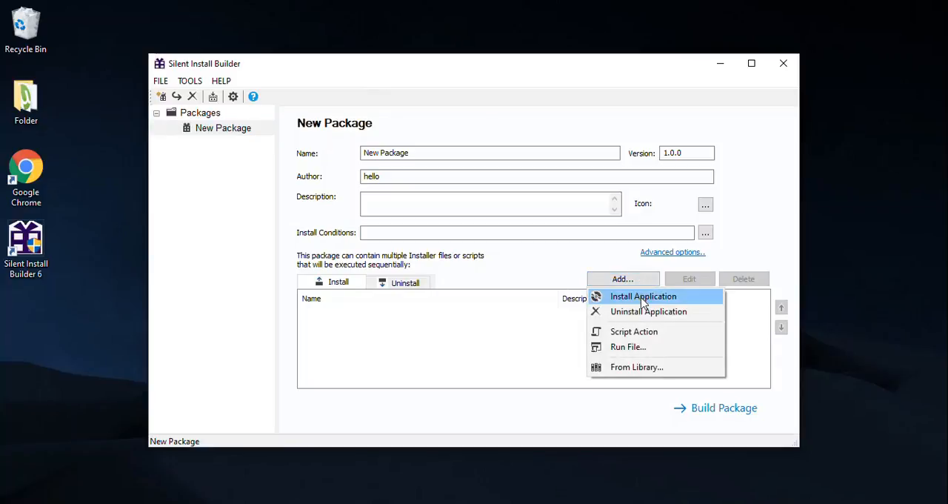
click(643, 296)
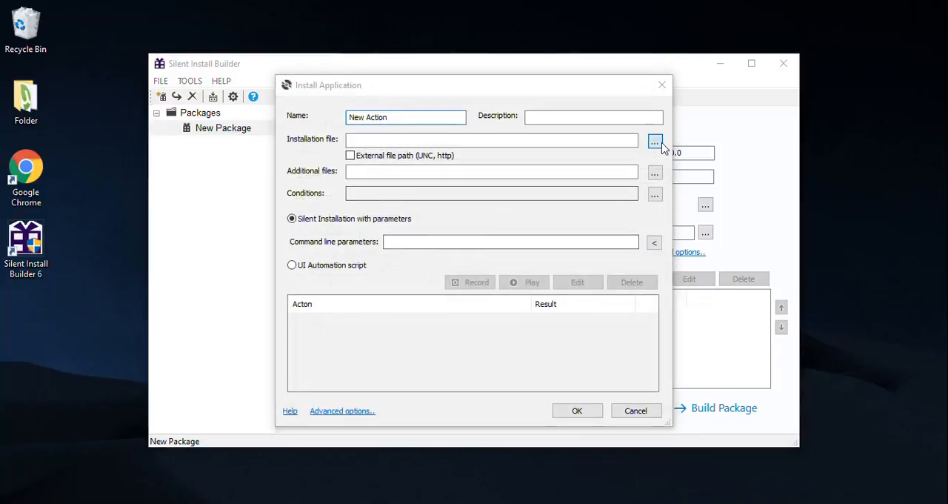
click(655, 141)
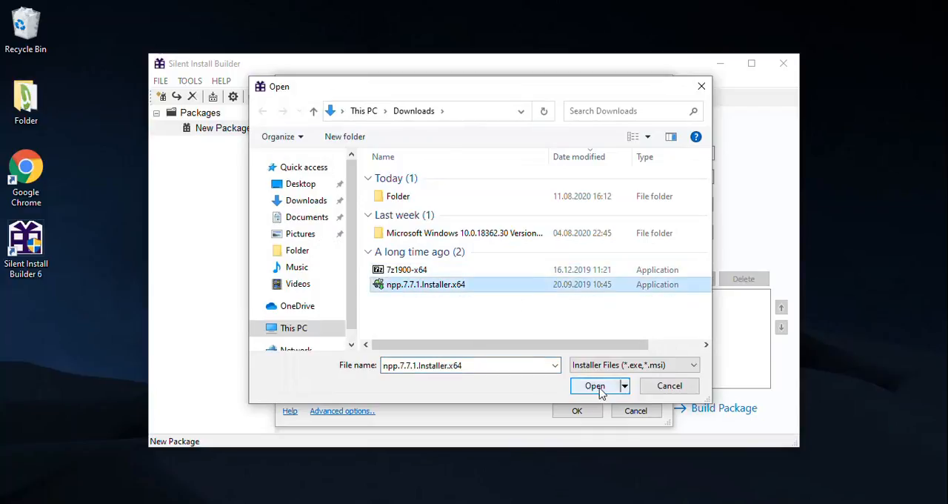
click(594, 385)
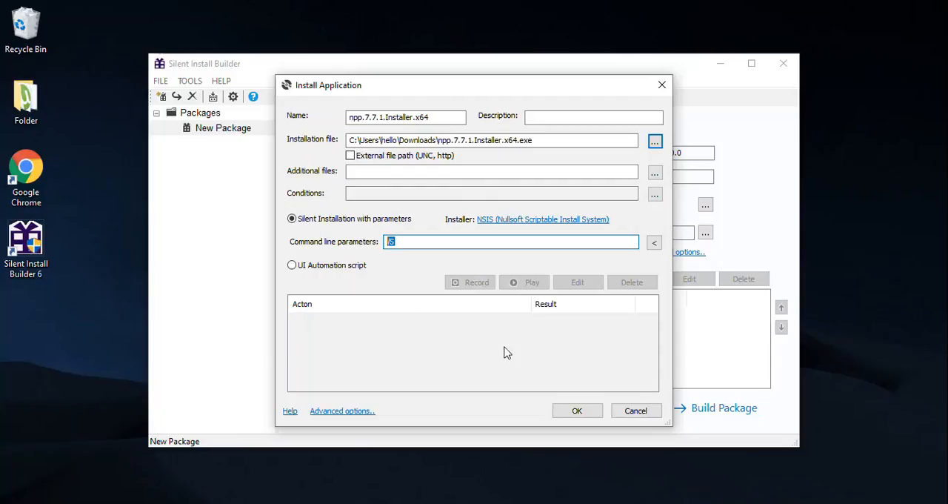
click(577, 411)
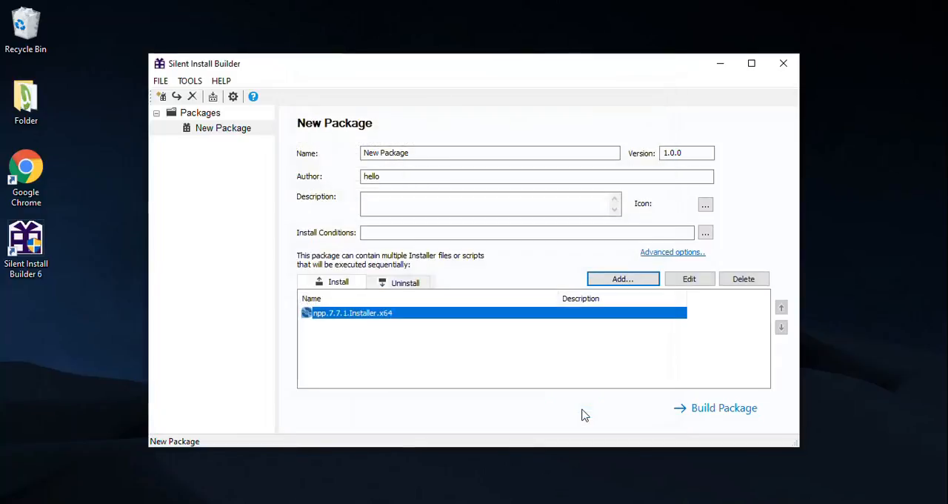
Step: Add an Install Application step for 7z1900-x64.exe from Downloads using a UI Automation script
click(623, 278)
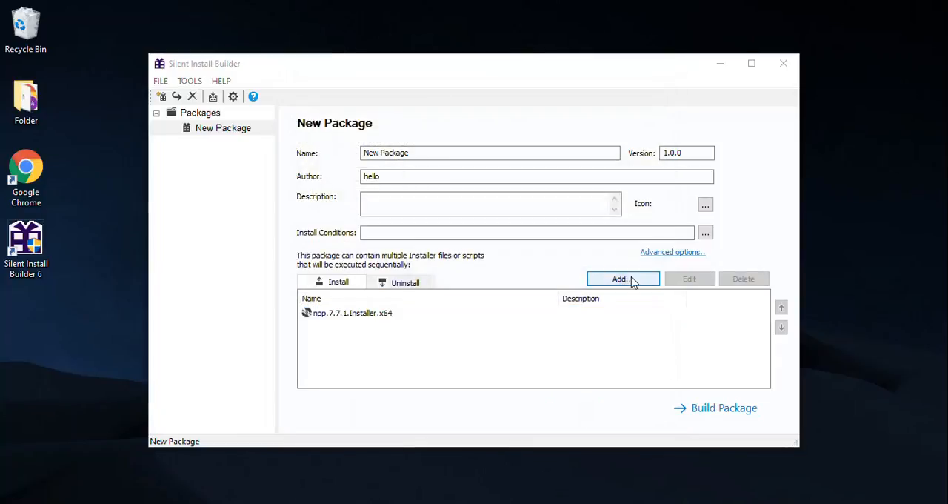
click(622, 279)
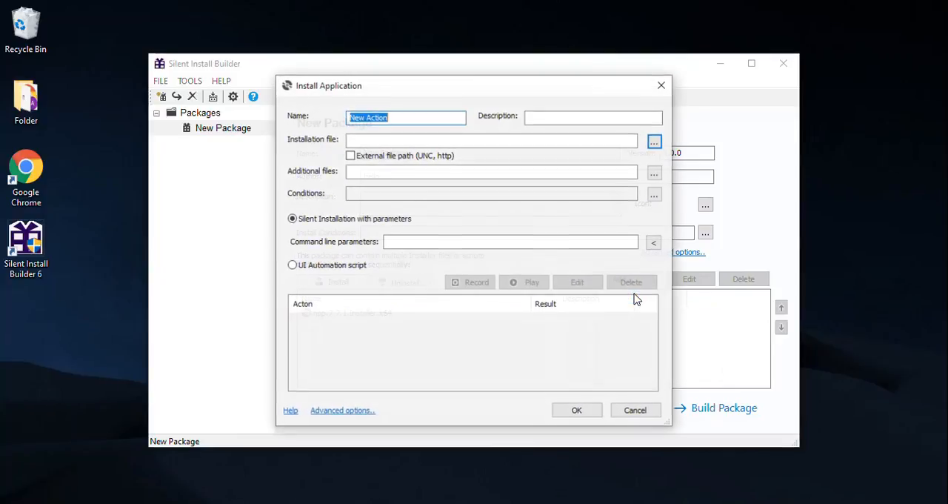
click(654, 141)
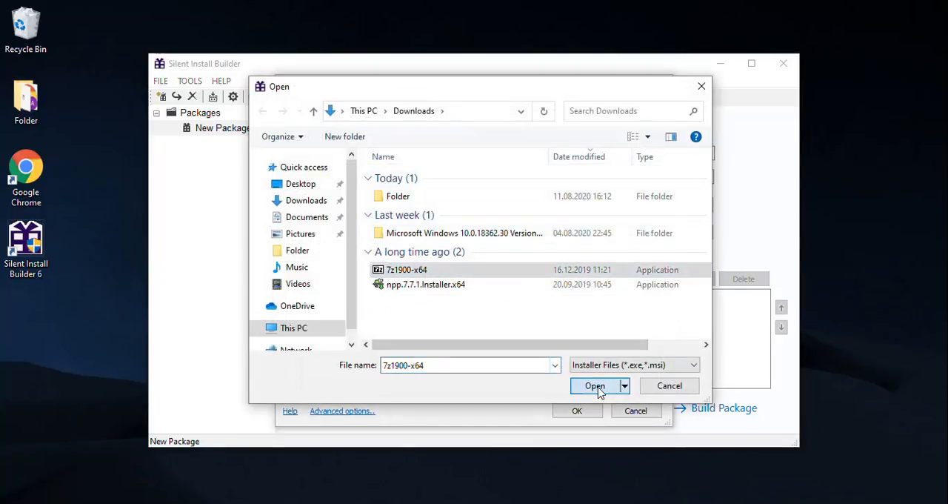
click(595, 385)
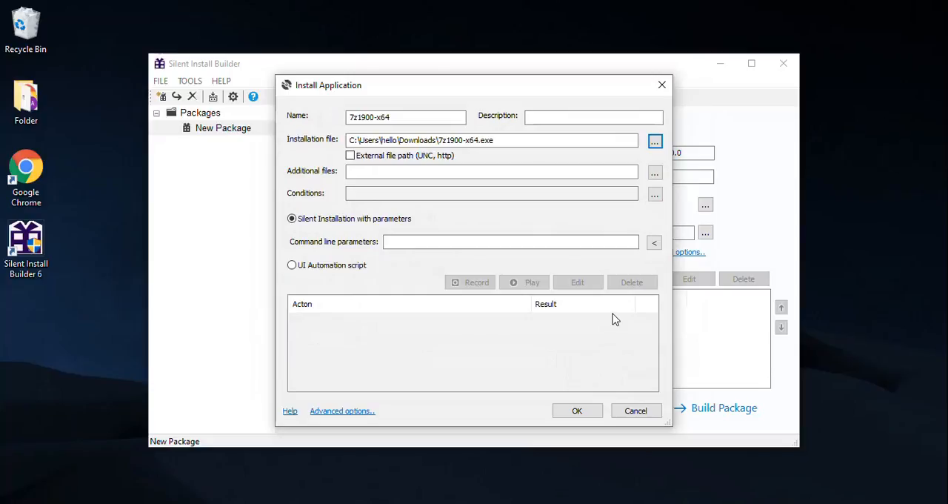
mouse_move(426, 259)
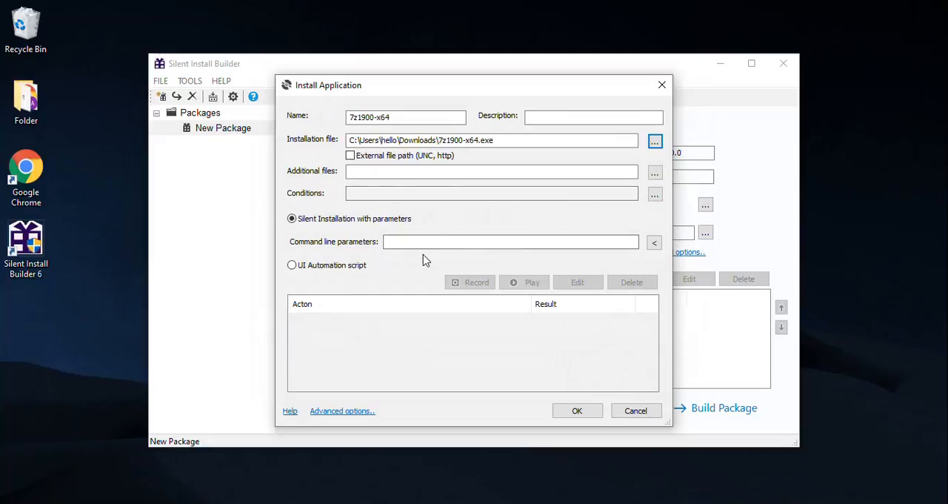
mouse_move(363, 254)
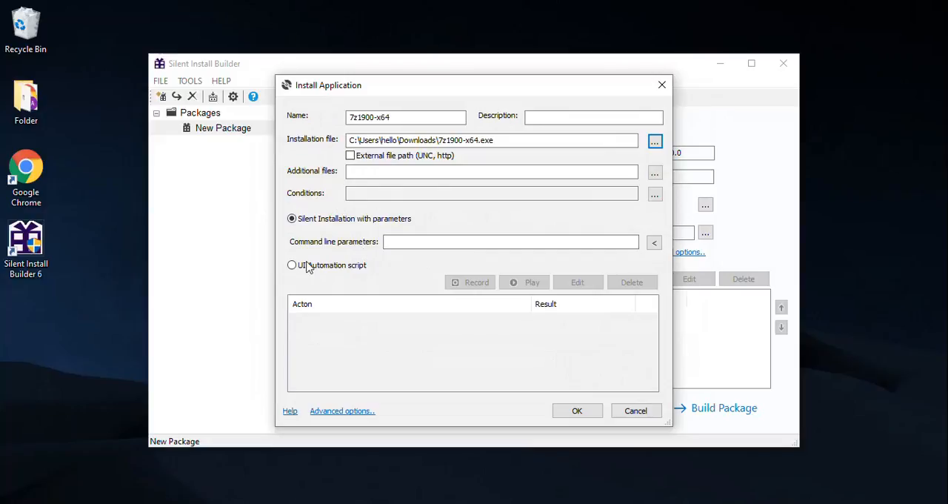
click(292, 265)
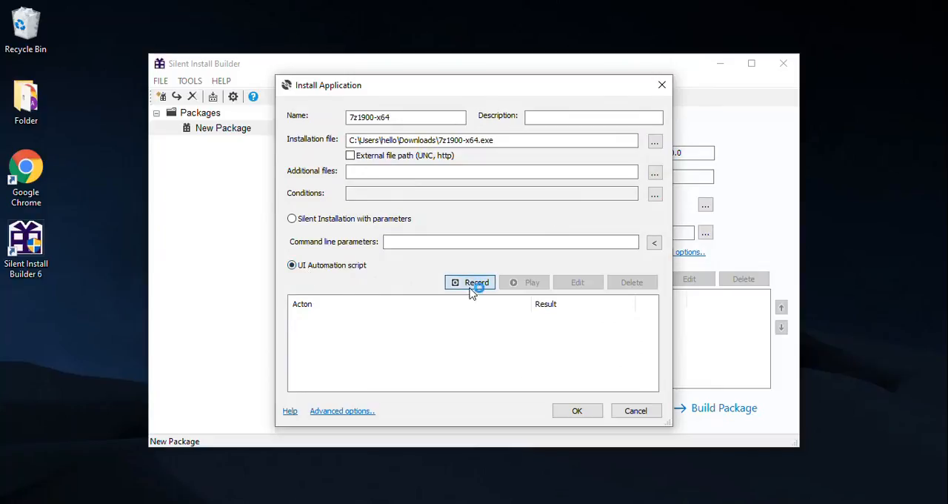
Step: Record the 7-Zip setup's Install and Close clicks into the automation script and stop recording
click(471, 282)
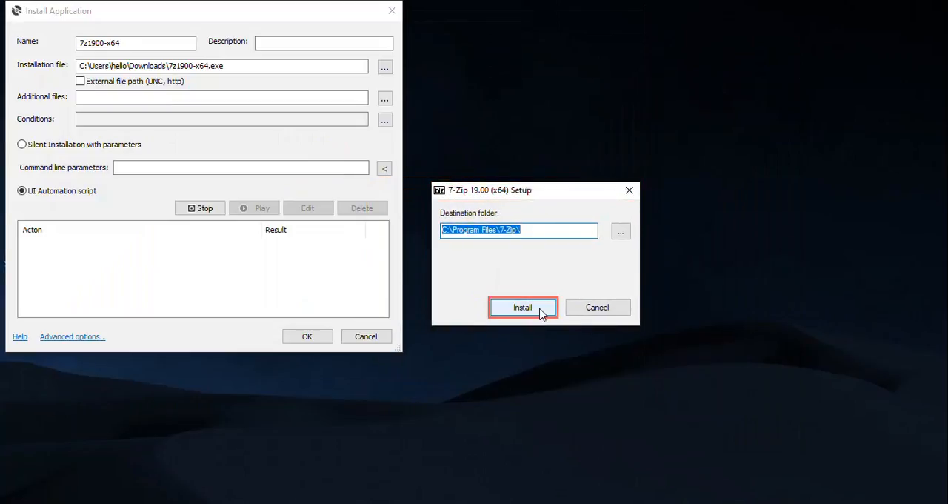
click(523, 307)
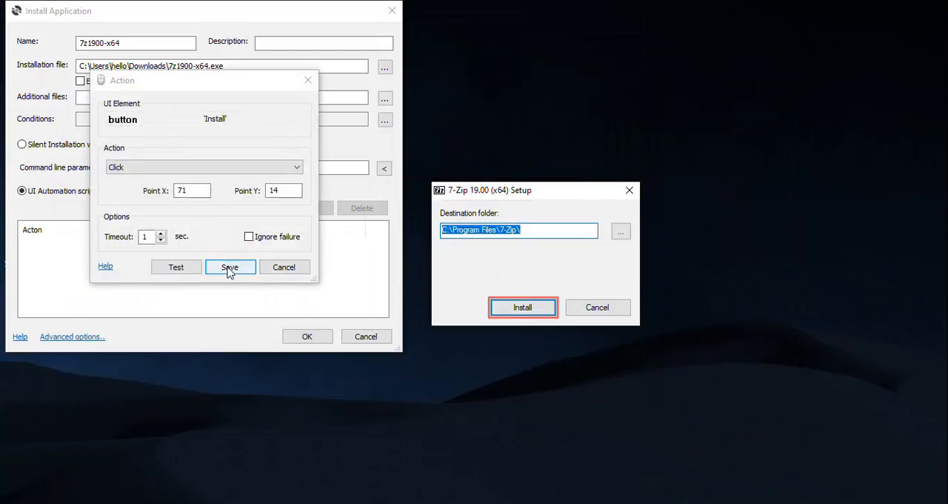
click(229, 267)
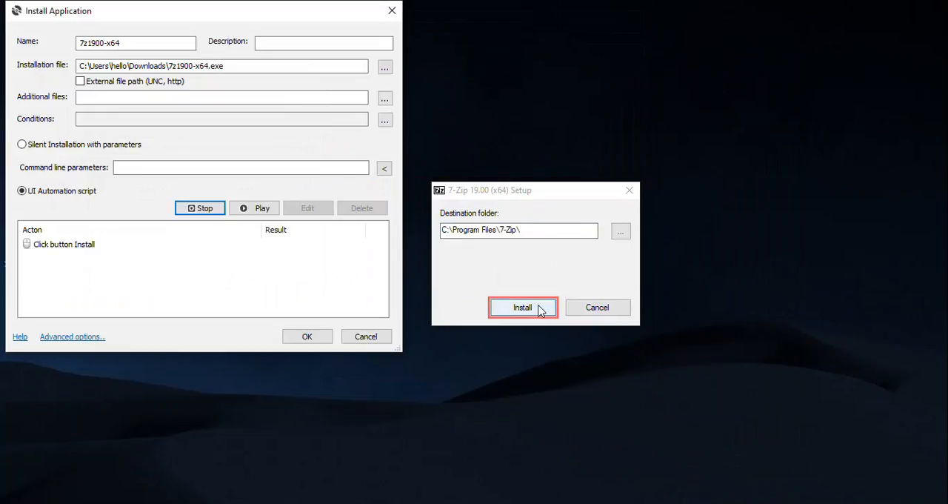
click(522, 307)
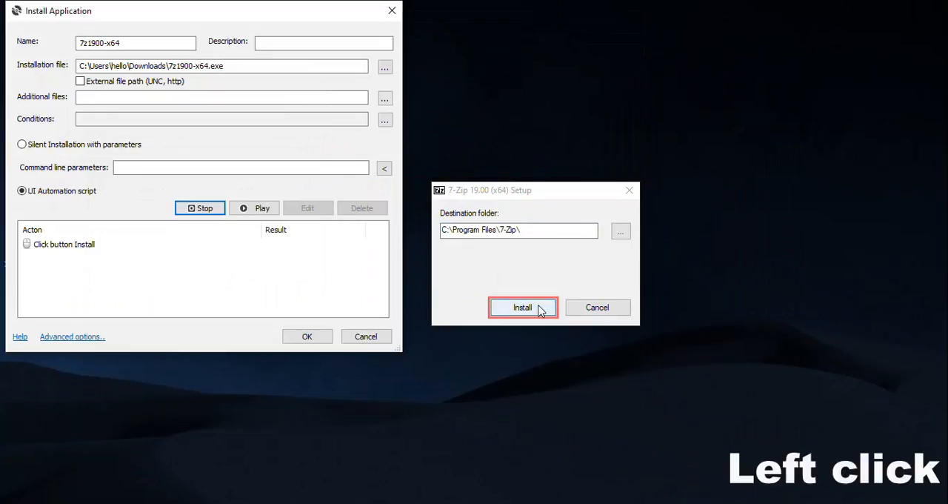
click(523, 306)
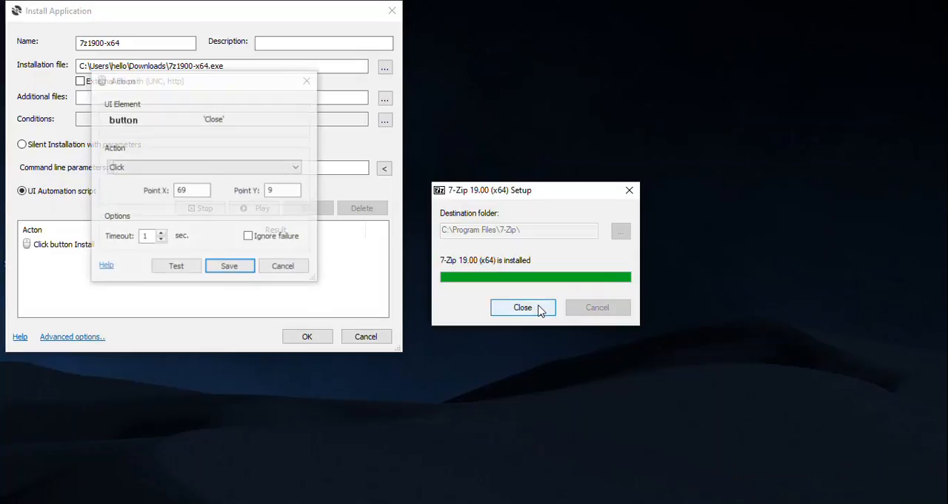
click(229, 265)
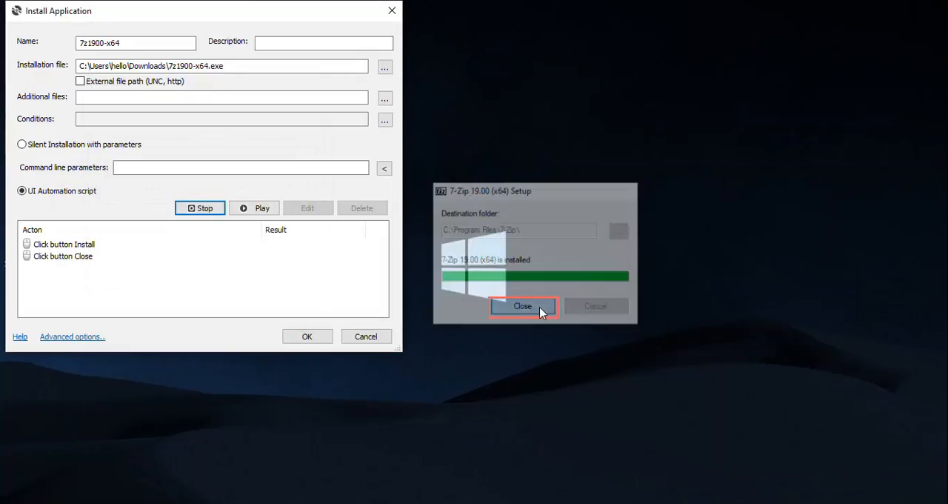
click(254, 208)
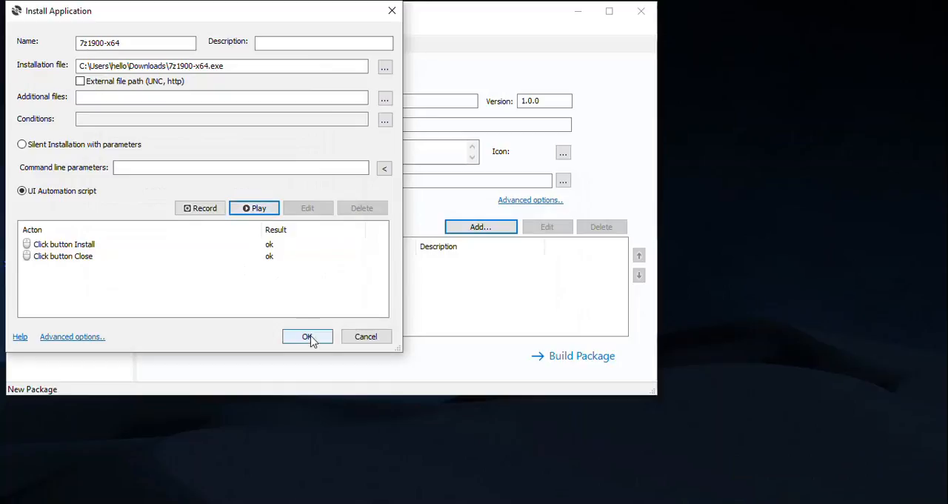
Step: Confirm the 7-Zip step and set the package description to 'Notepad and Zip Install package'
click(307, 336)
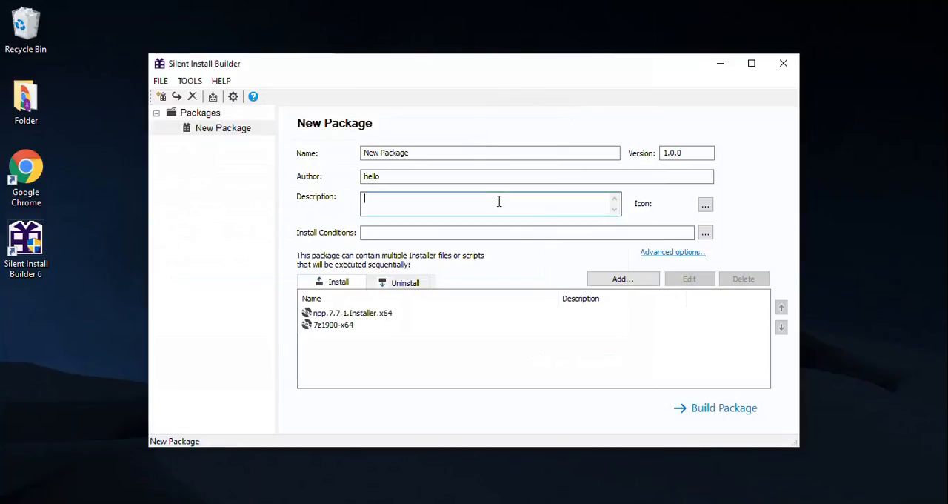
text(Notepad)
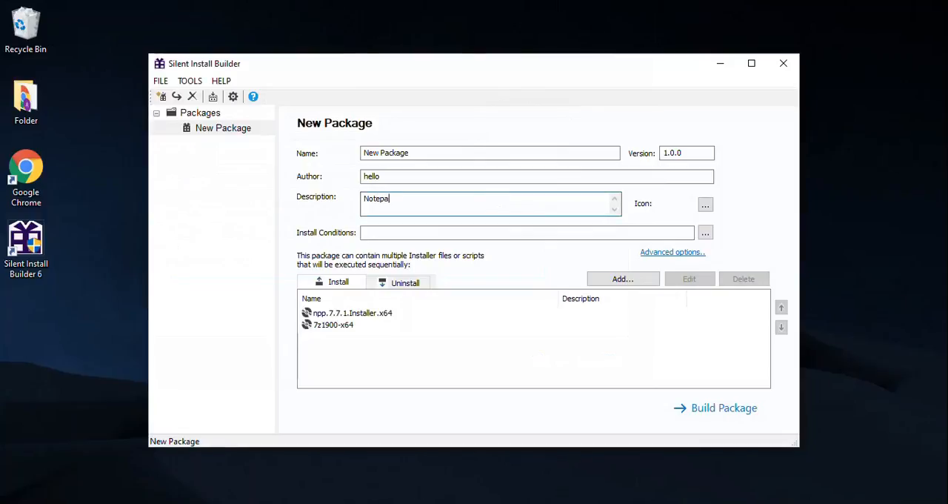
text(and Zi)
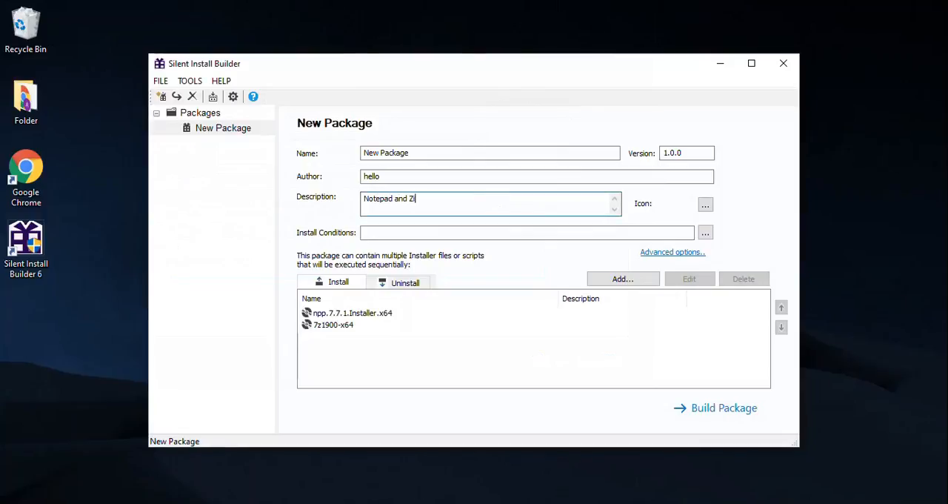
text(p Install)
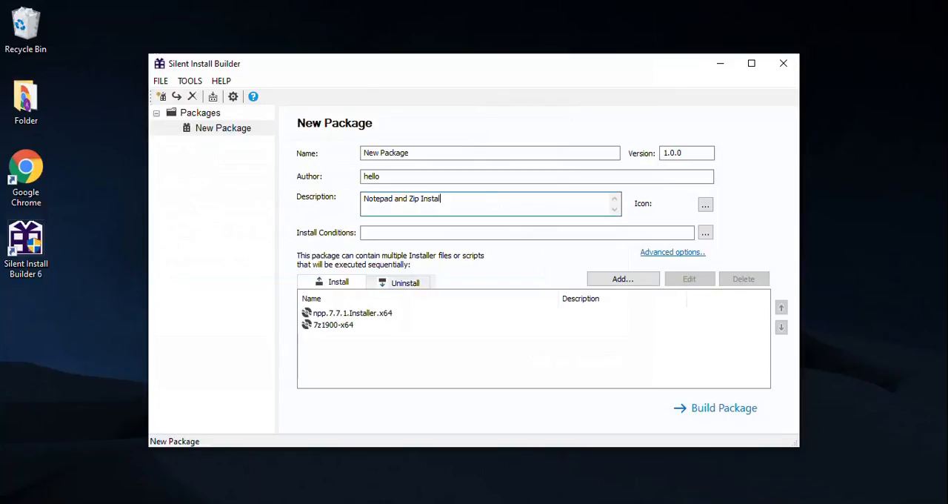
text(package)
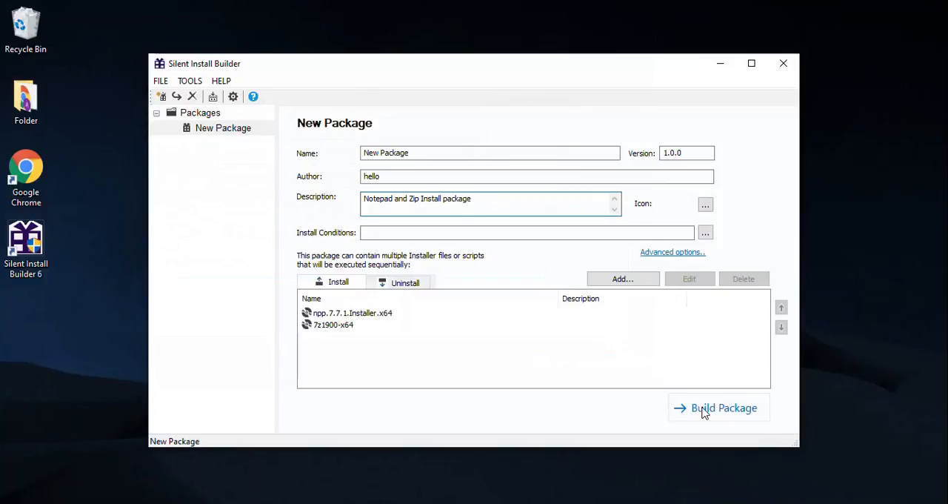
Step: Set the build to End User Deployment (.exe) with the Desktop as output directory for NewPackage
click(715, 407)
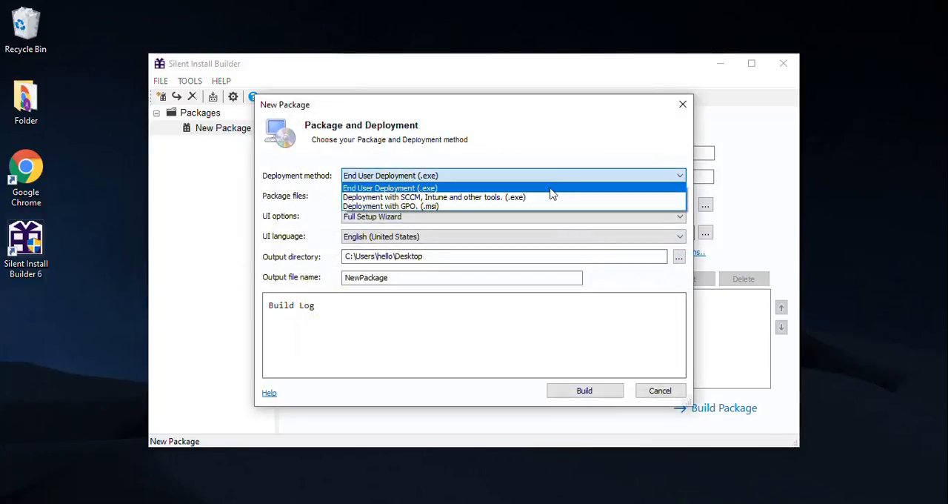
mouse_move(540, 214)
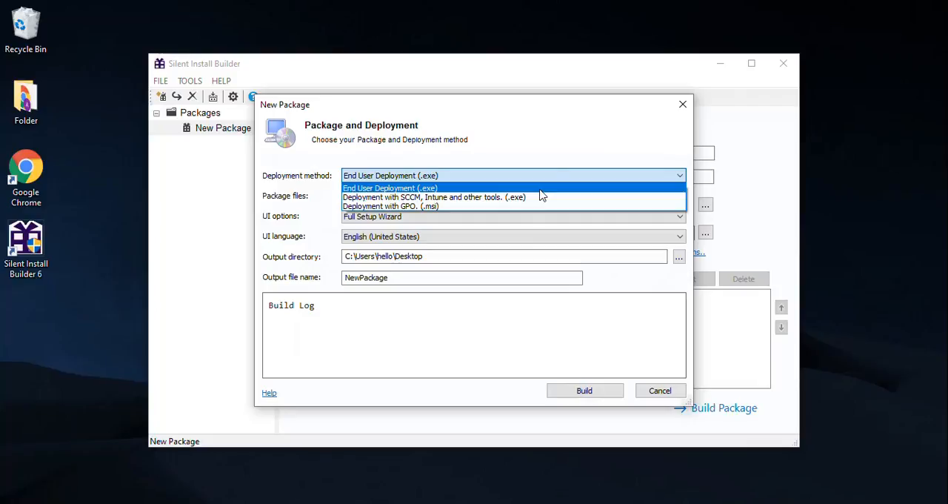
click(390, 187)
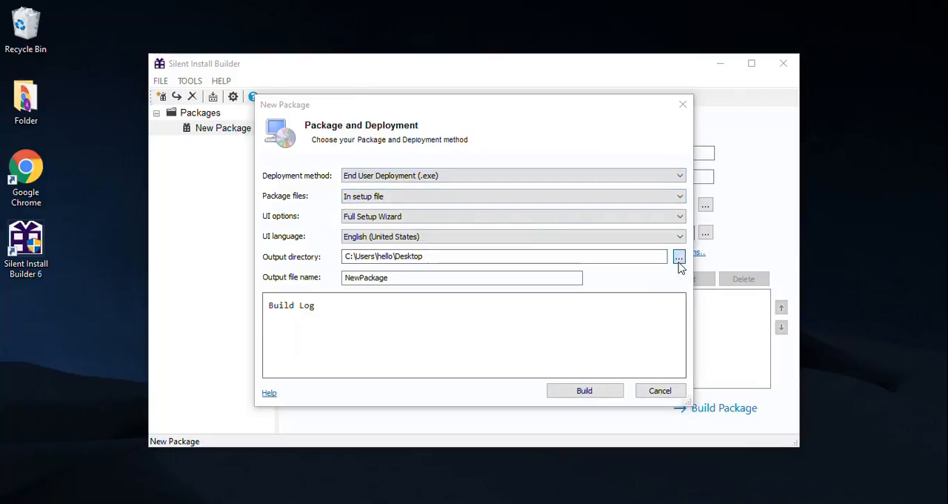
click(678, 256)
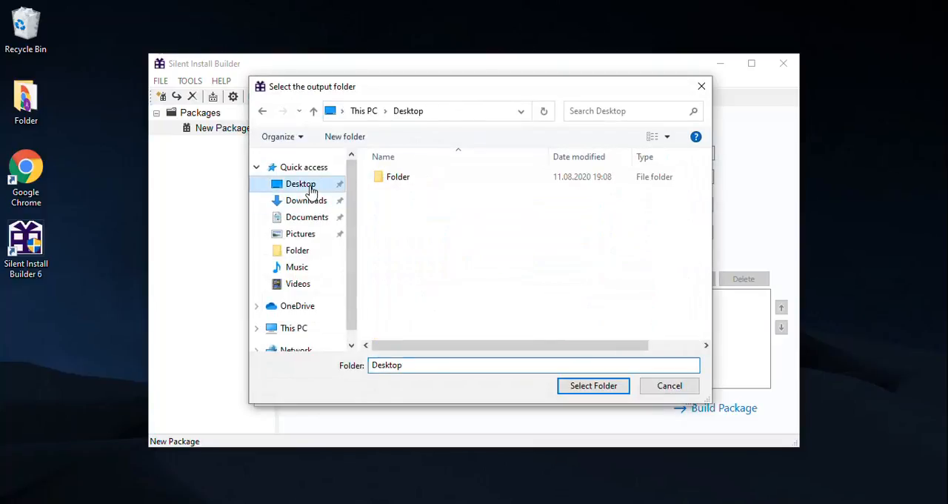
click(593, 385)
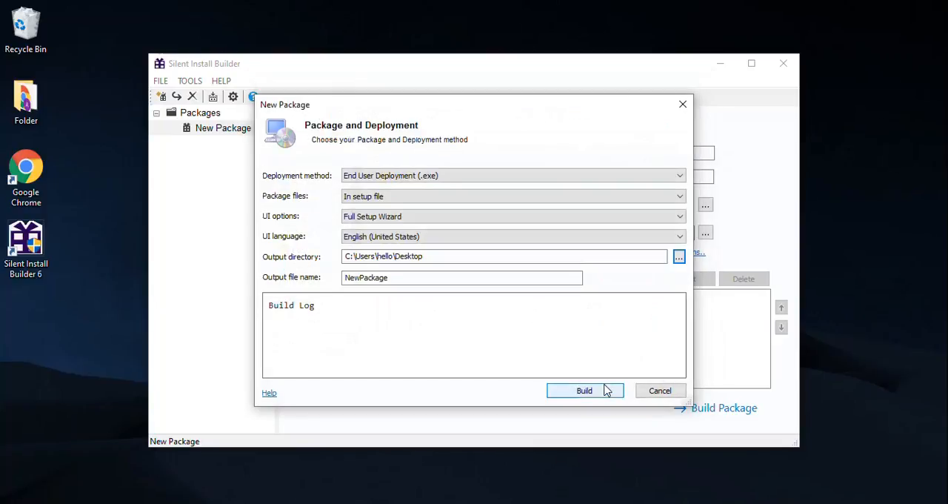
Step: Build the package, producing NewPackage.exe on the Desktop
click(584, 390)
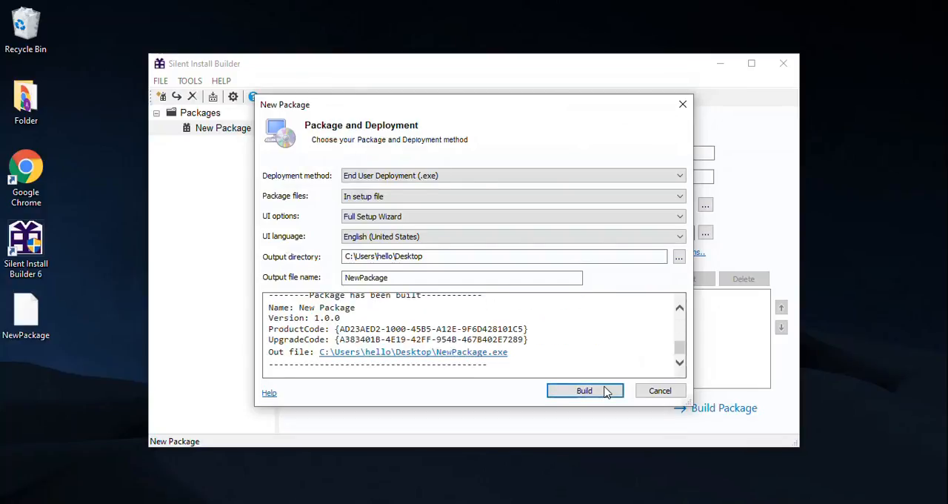
mouse_move(178, 315)
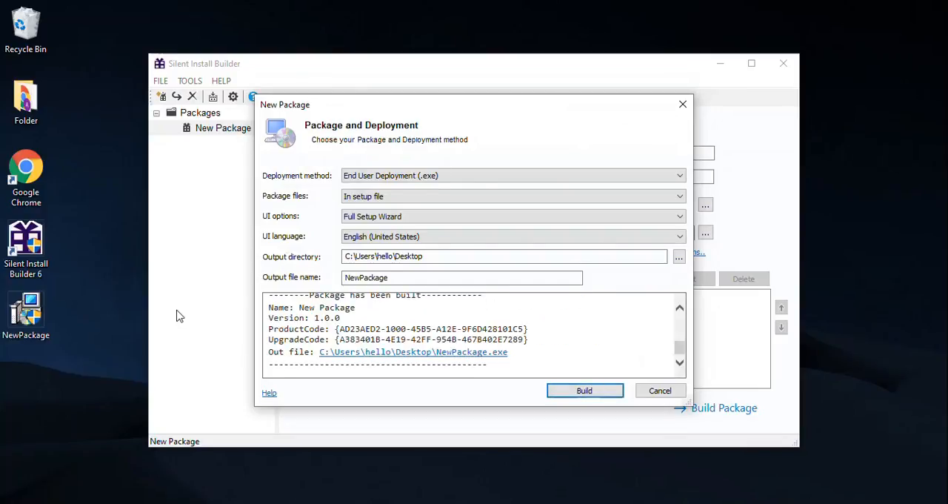
mouse_move(495, 500)
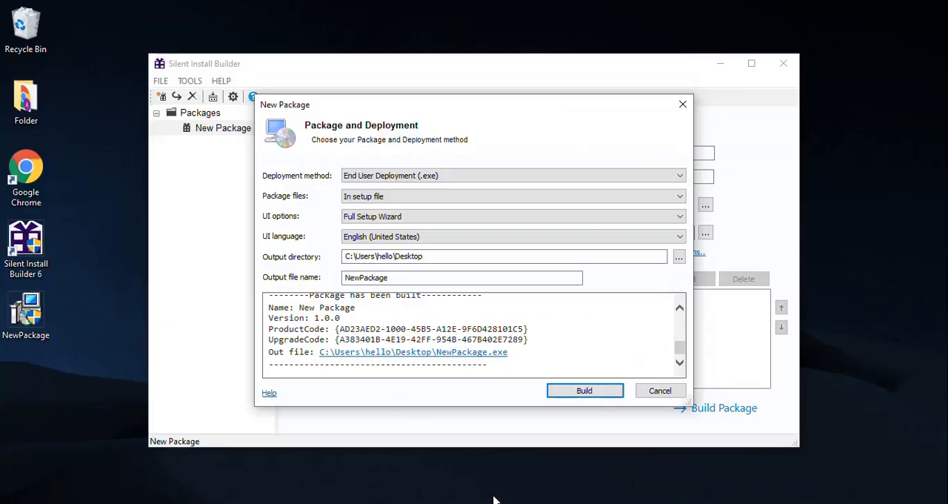